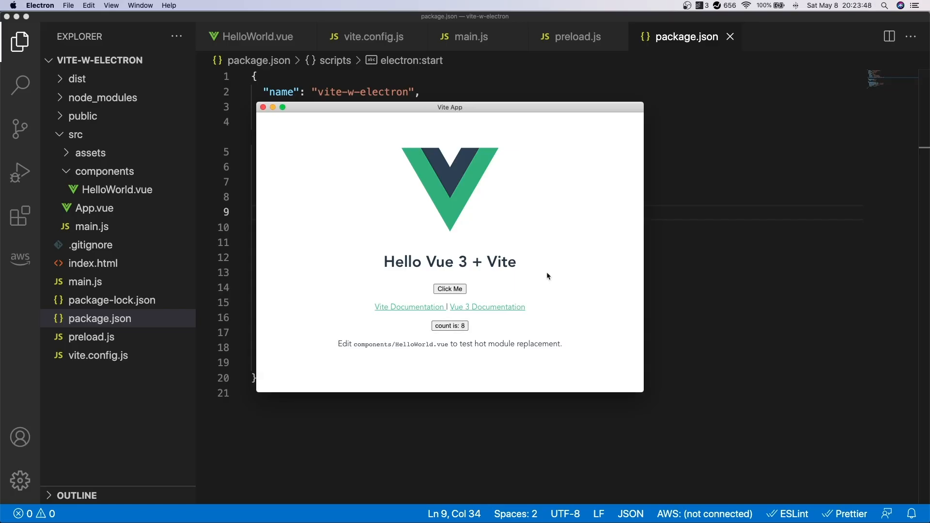
click(140, 5)
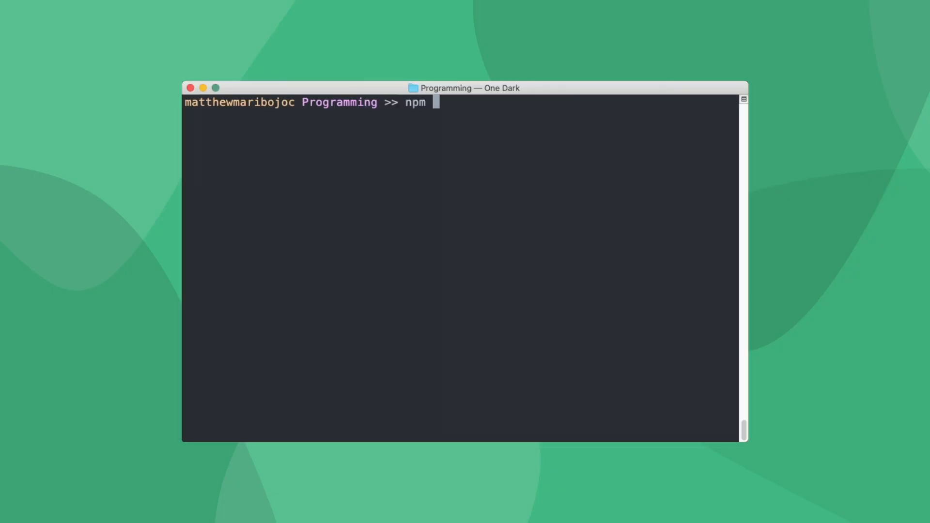
text(init @vitejs/app)
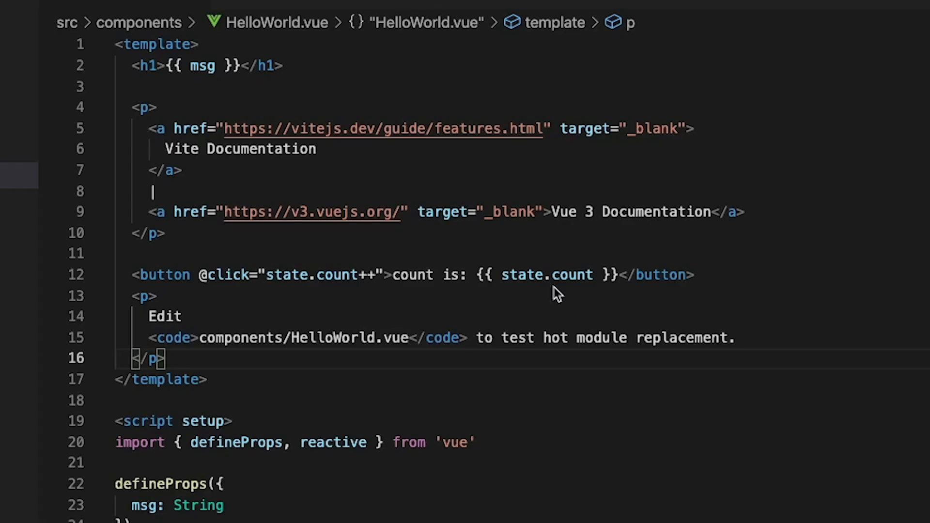
text(<button @click="printMsg)
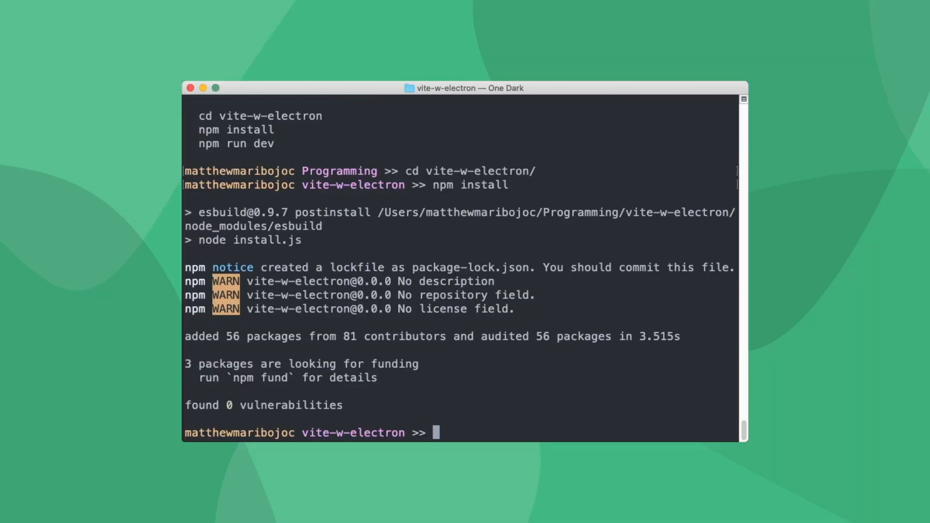
Step: Run npm run dev and click Click Me three times at localhost:3000 to log 'button clicked'
text(npm run dev)
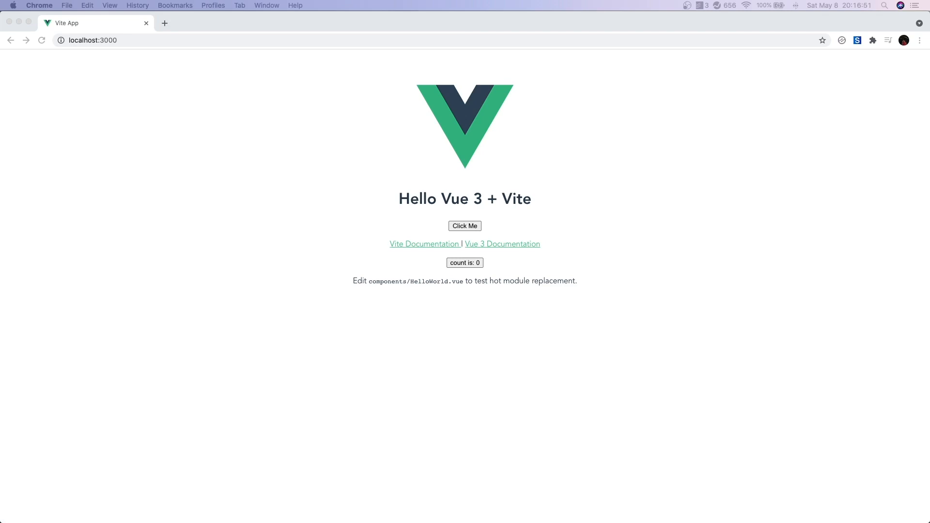
click(464, 226)
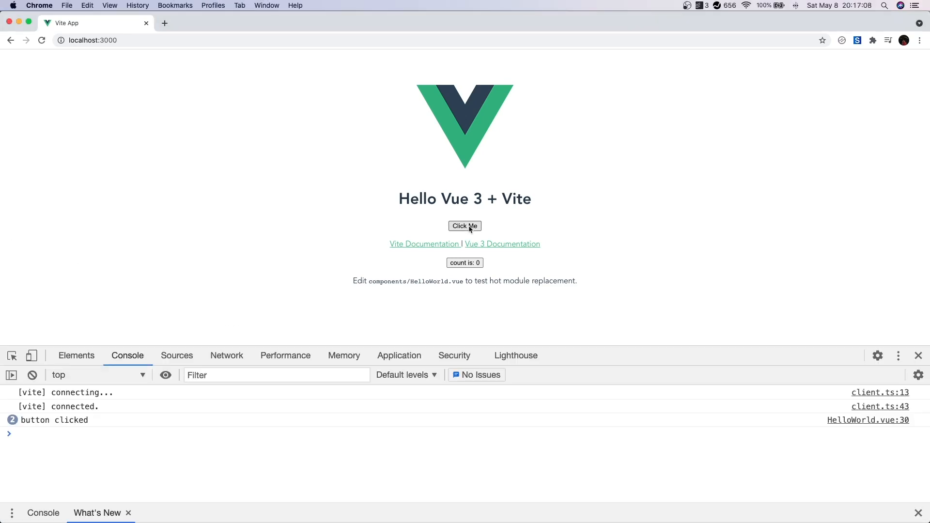
click(465, 226)
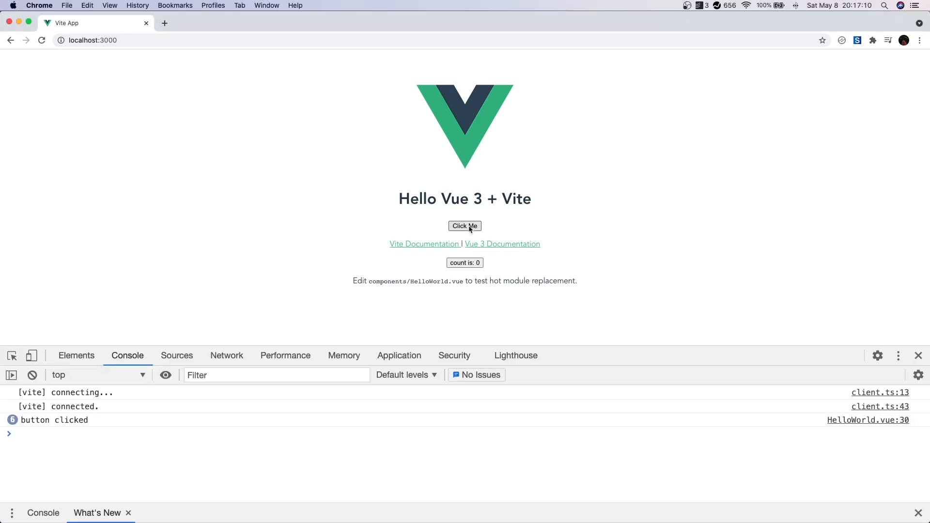
click(464, 225)
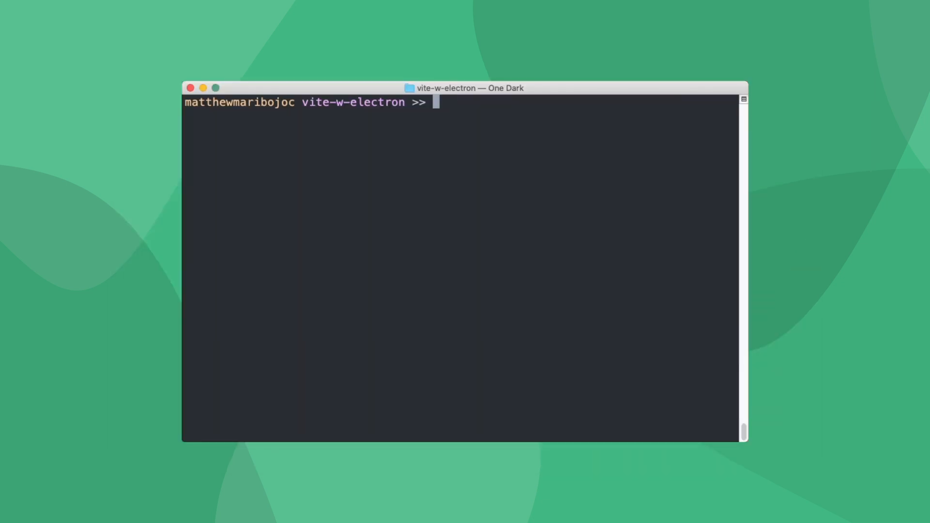
Step: Install Electron with npm install --save-dev electron
text(n)
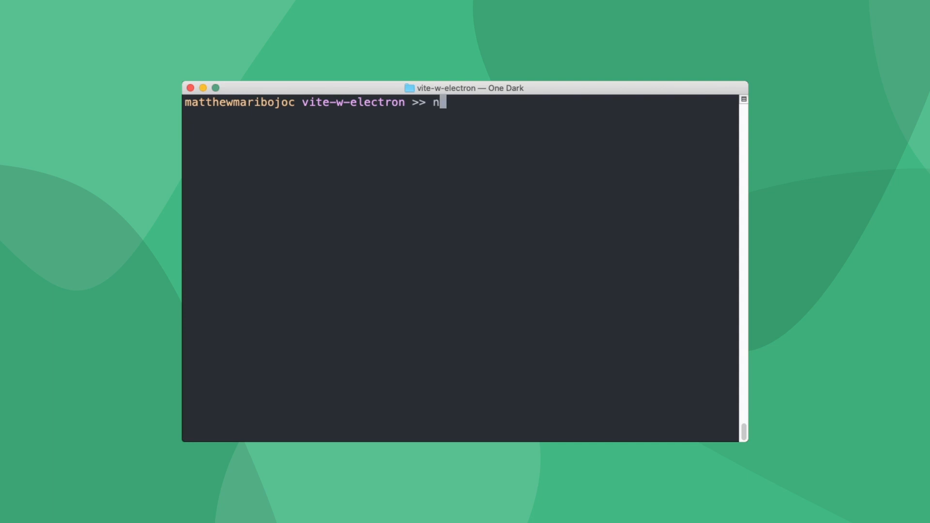
text(pm install --save-dev ele)
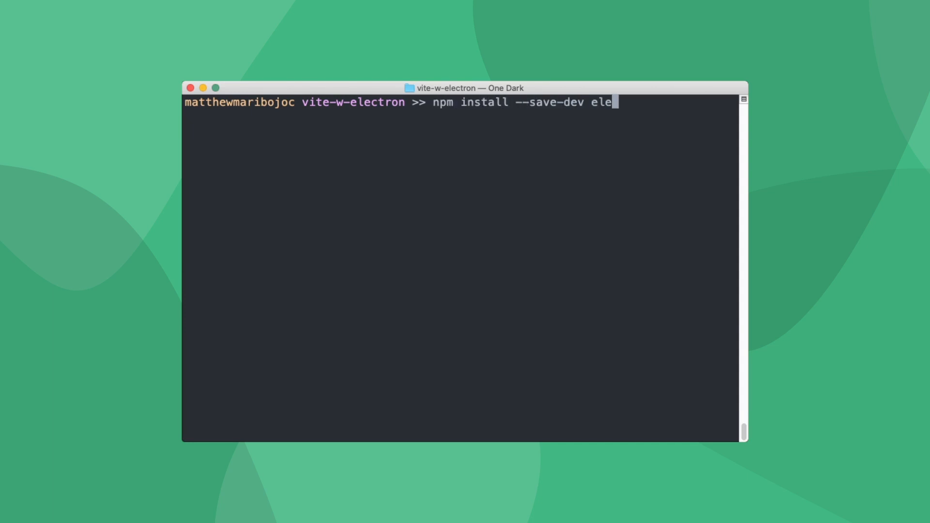
key(Return)
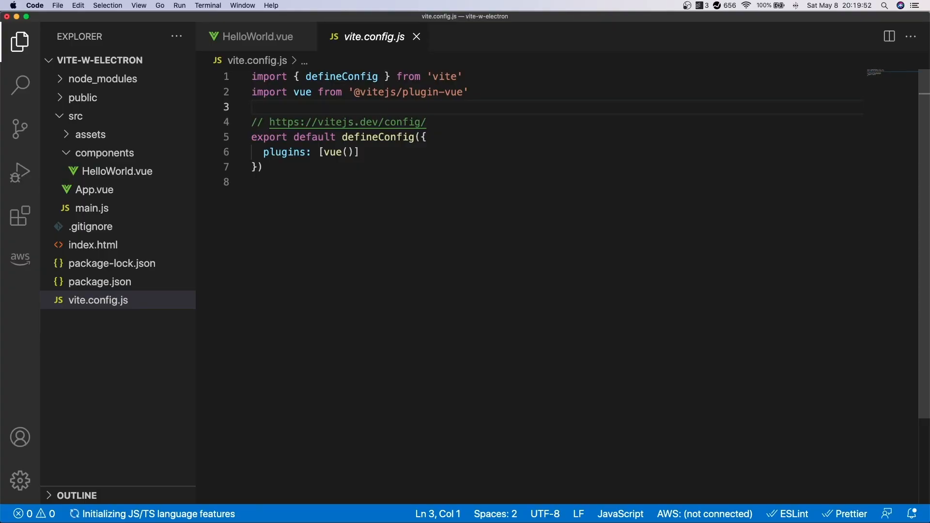
Step: Require path, set base to path.resolve(__dirname, './dist') in vite.config.js, and run npm run build
text(const path = require('path'))
text(base: path.resolve(_)
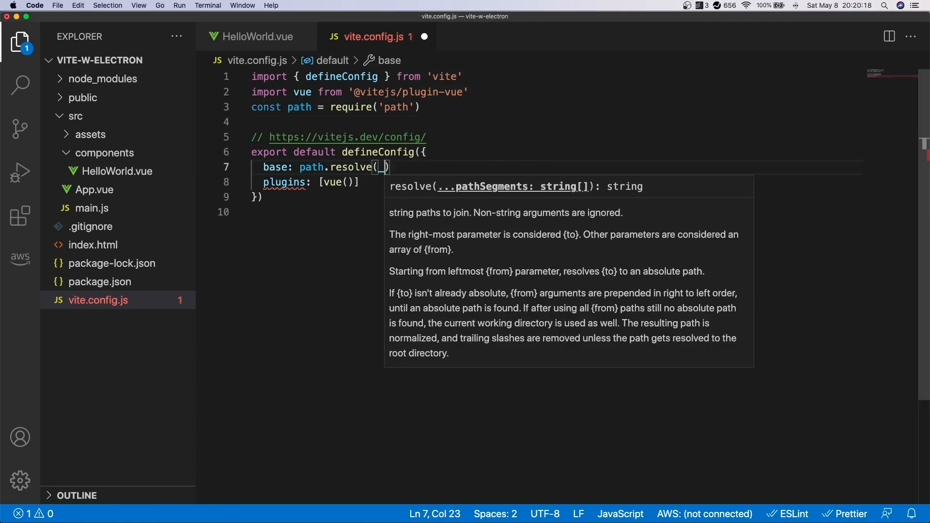
text(__dirname, './di)
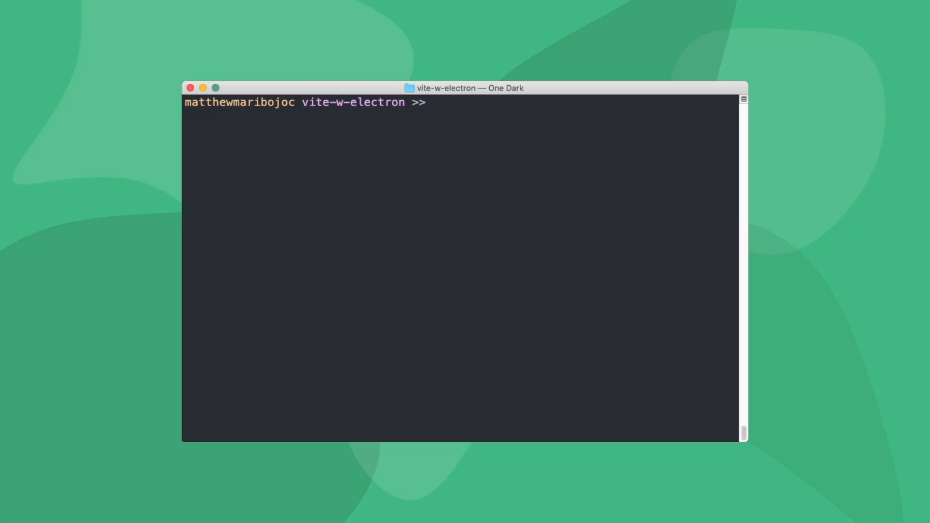
text(npm run build)
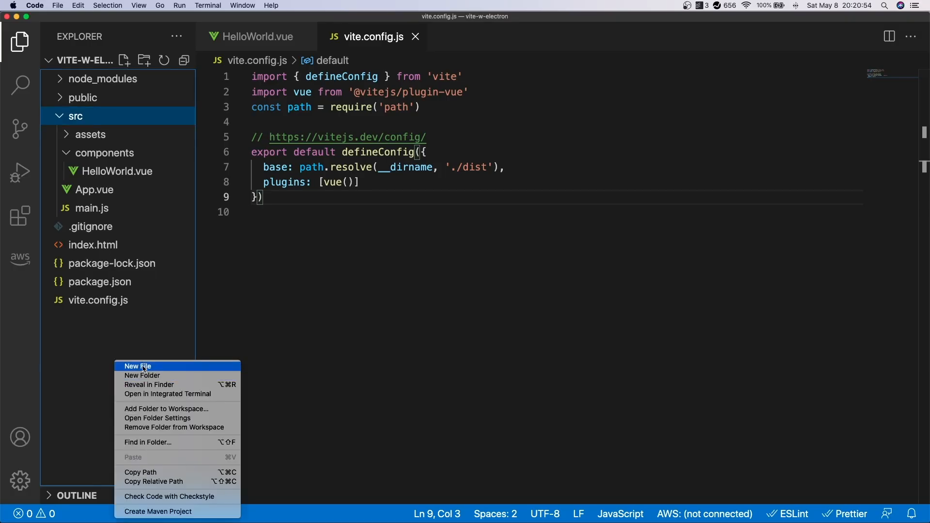
Step: Create main.js with the Electron quick-start code, loading 'dist/index.html'
click(137, 366)
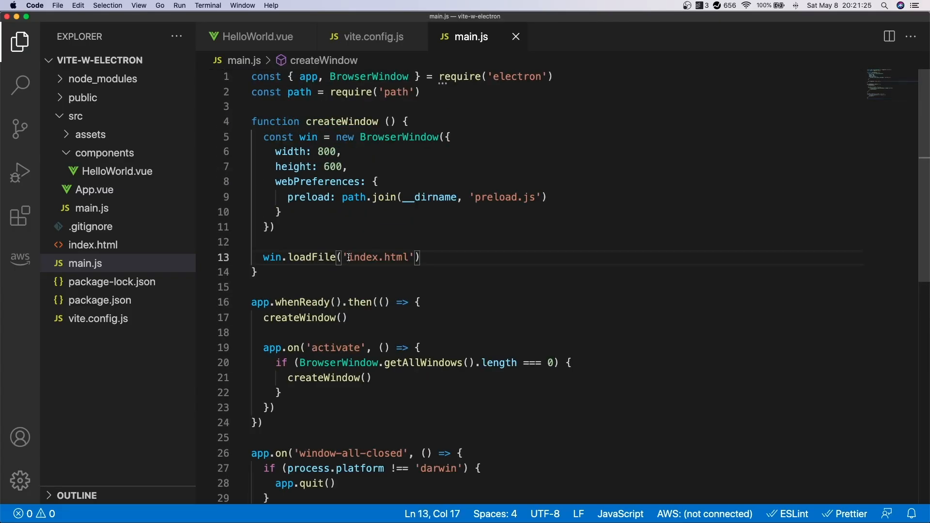
text(dist/)
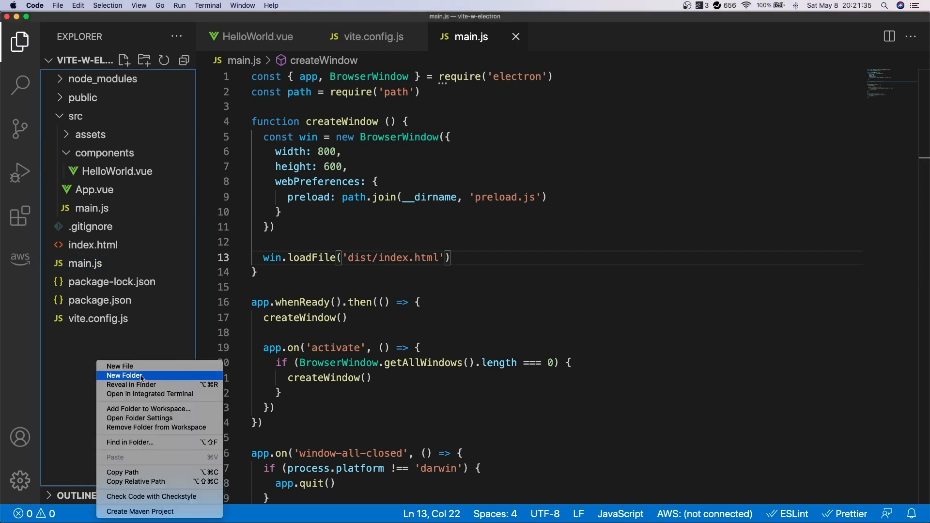
Step: Create preload.js with the DOMContentLoaded version-text replacement code
click(124, 375)
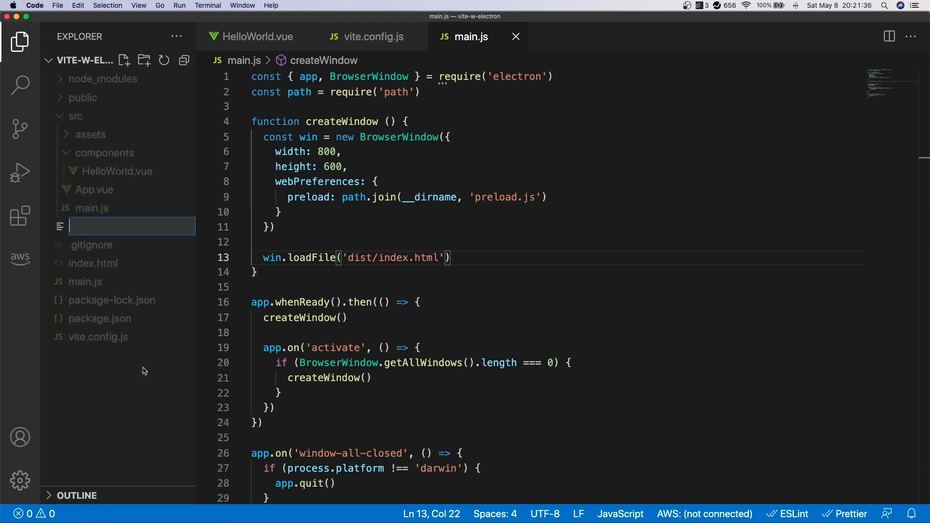
text(preload.j)
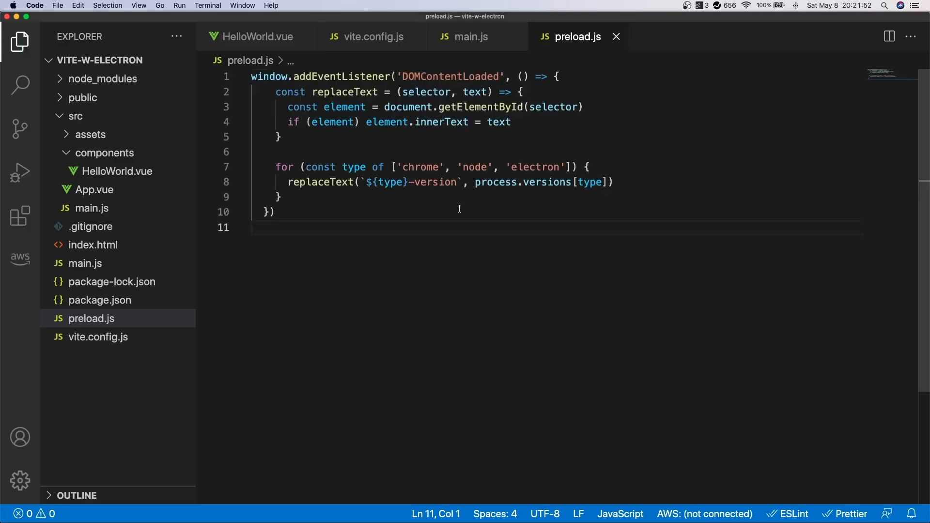
click(100, 299)
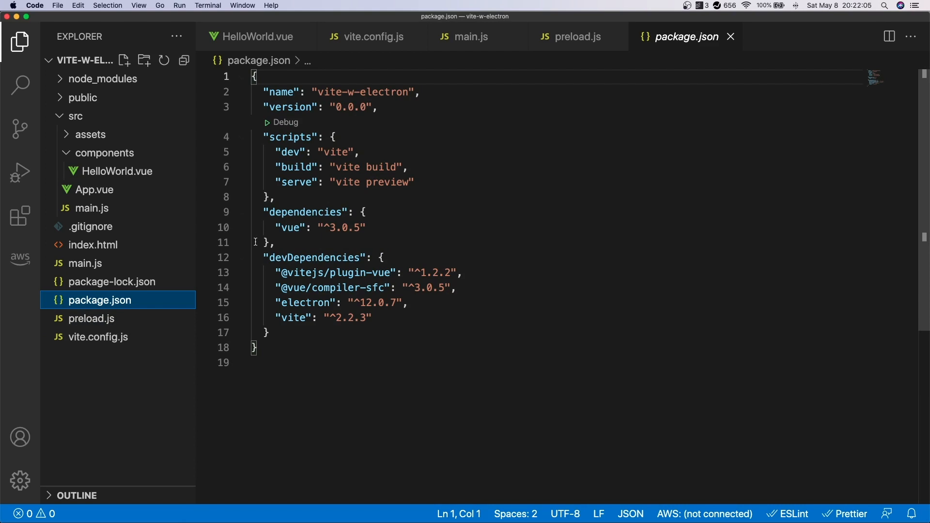
mouse_move(296, 196)
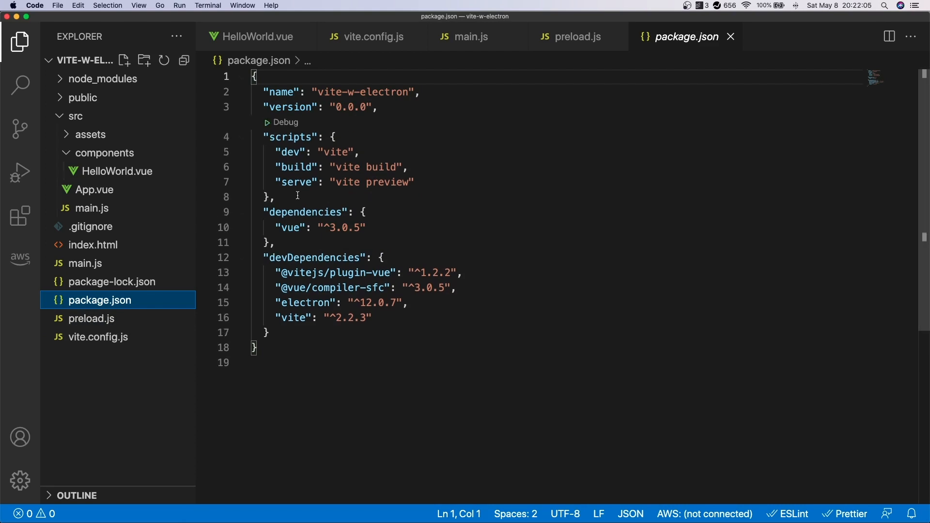
Step: Add "main": "main.js" after the version entry in package.json and save
click(379, 107)
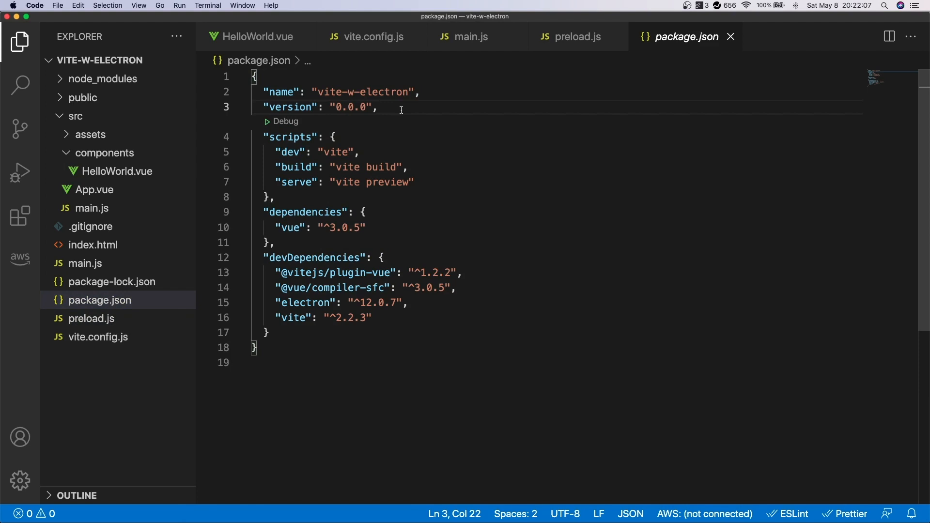
text("main)
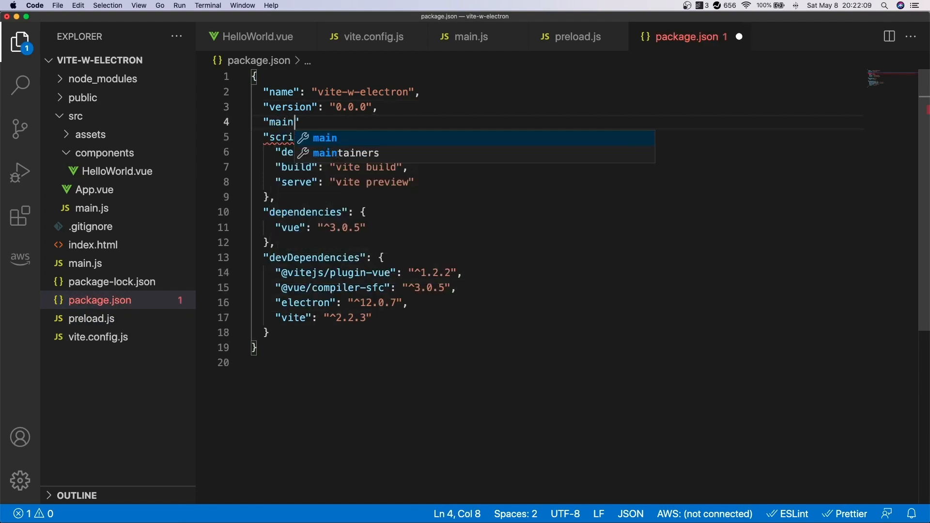
text(": "ma)
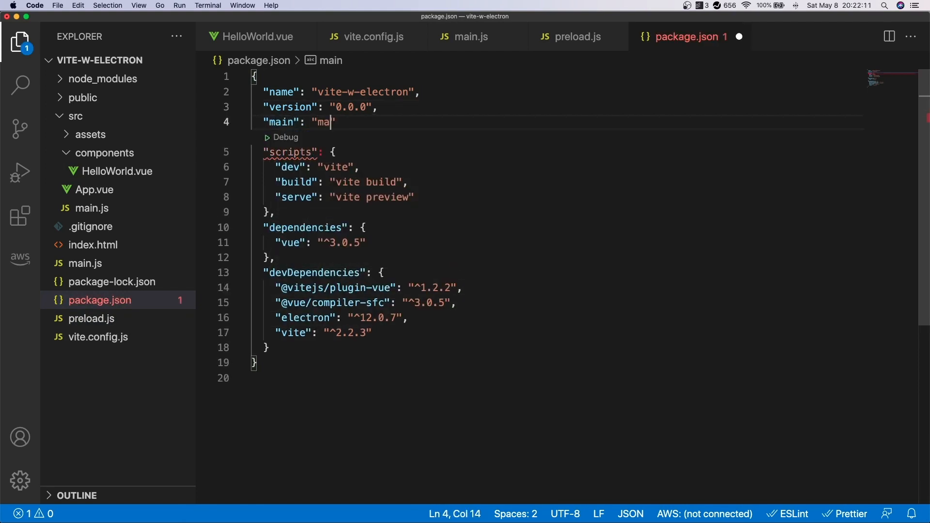
text(in.js",)
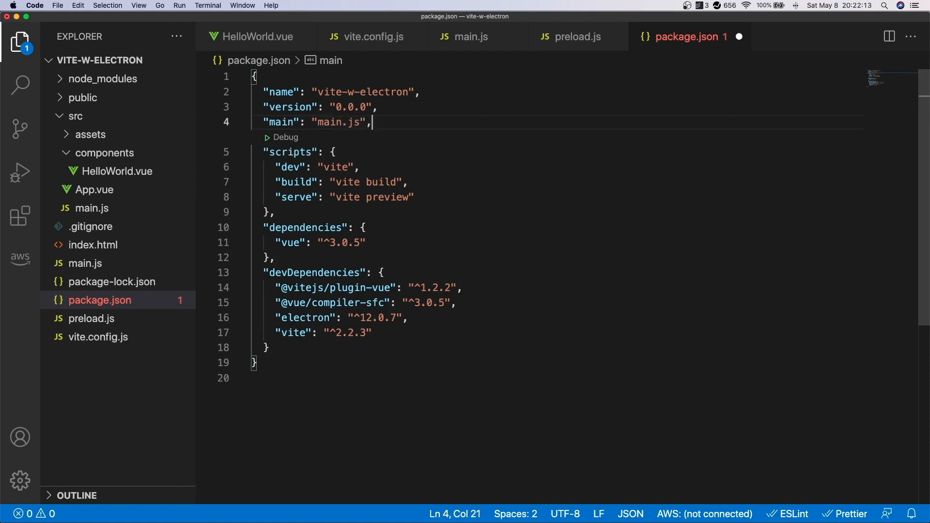
key(cmd+s)
text(,)
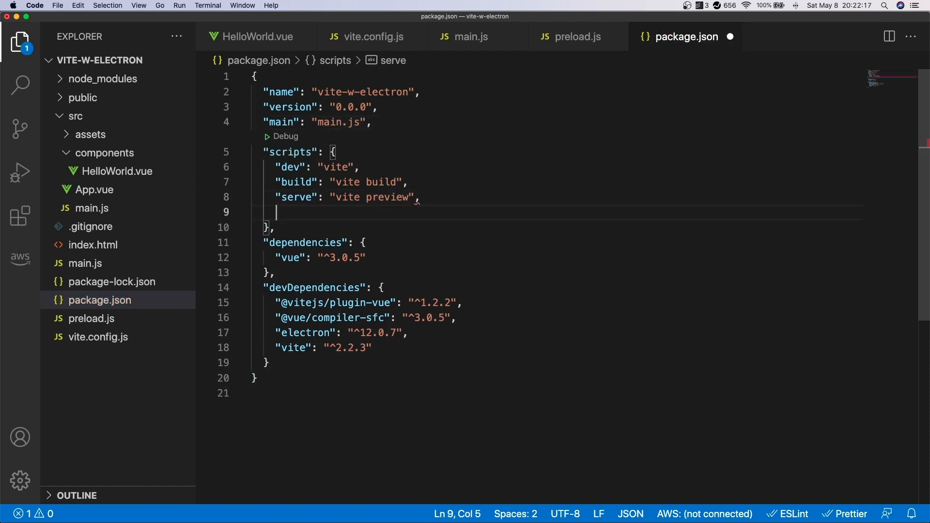
Step: Add the "electron:start": "electron ." script to package.json
text("electron:start)
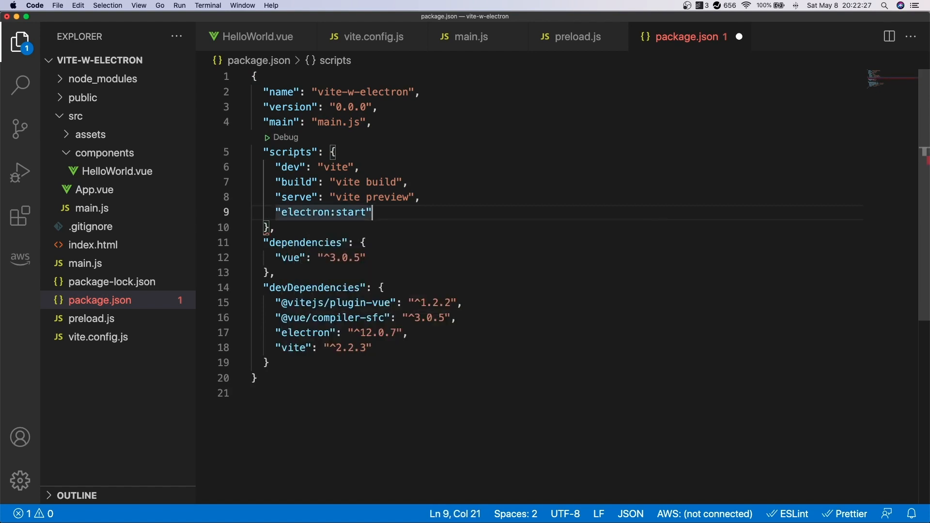
text(": ")
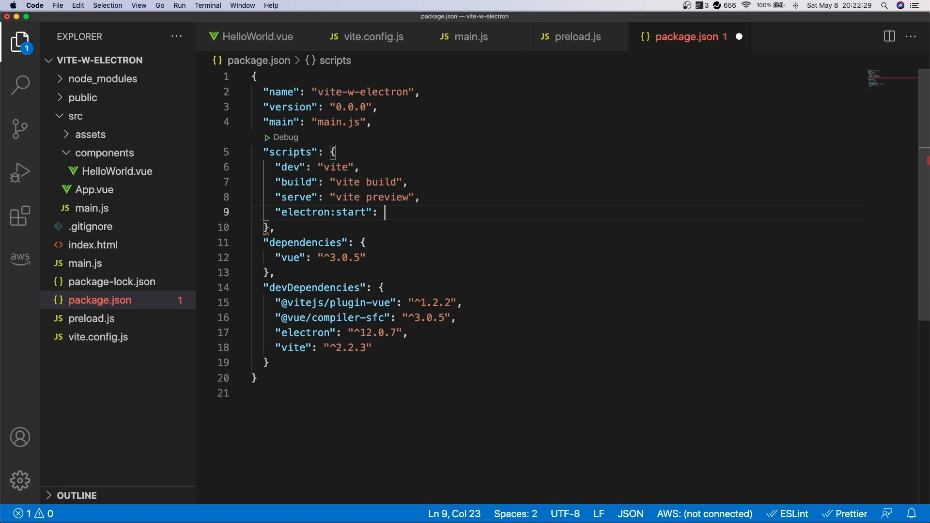
text("electron .")
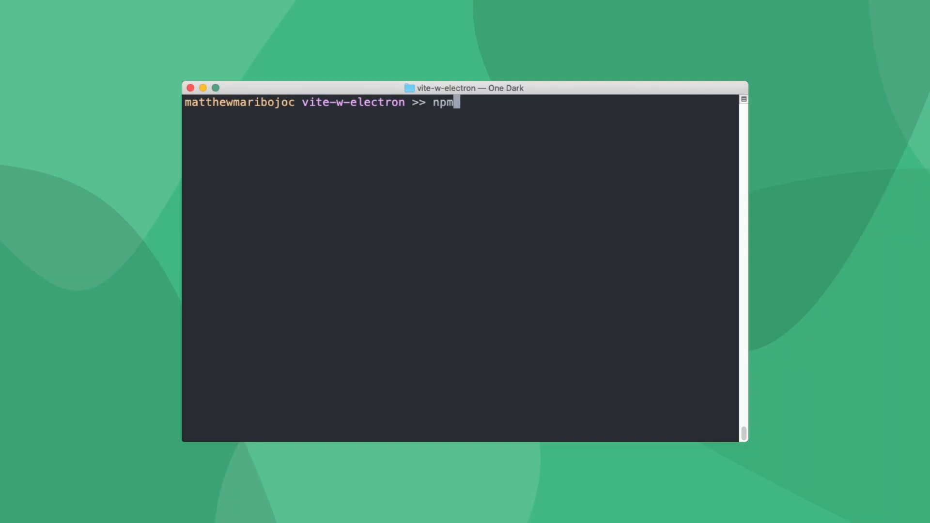
Step: Run npm run electron:start and click Click Me in the Vite App window to log a click
text(run electron:s)
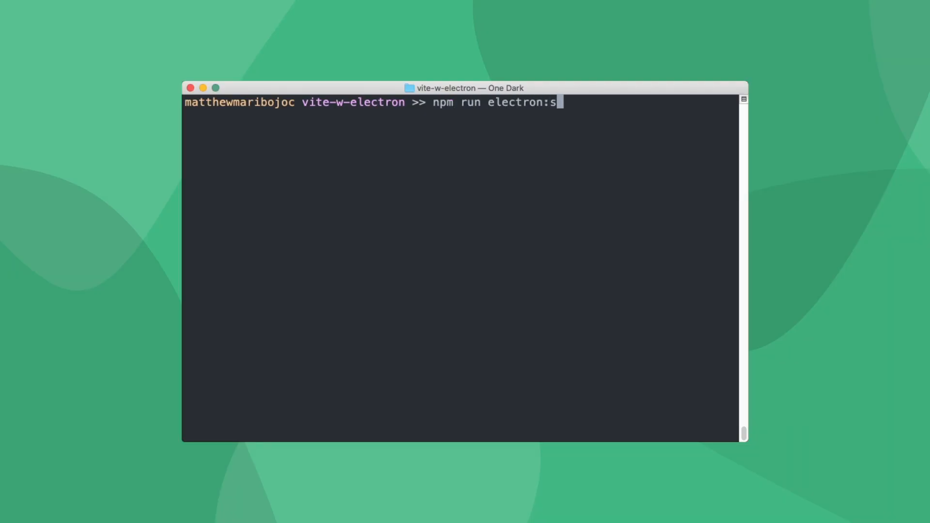
click(141, 5)
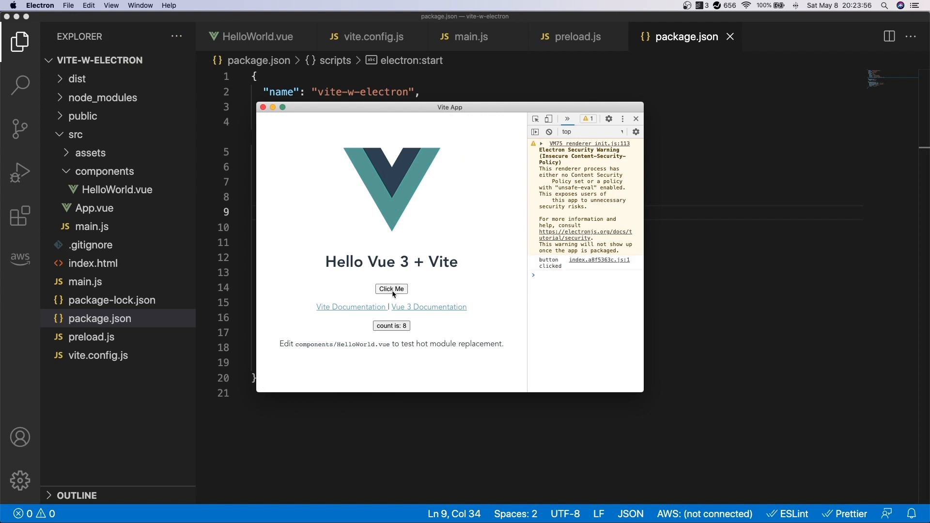
click(391, 289)
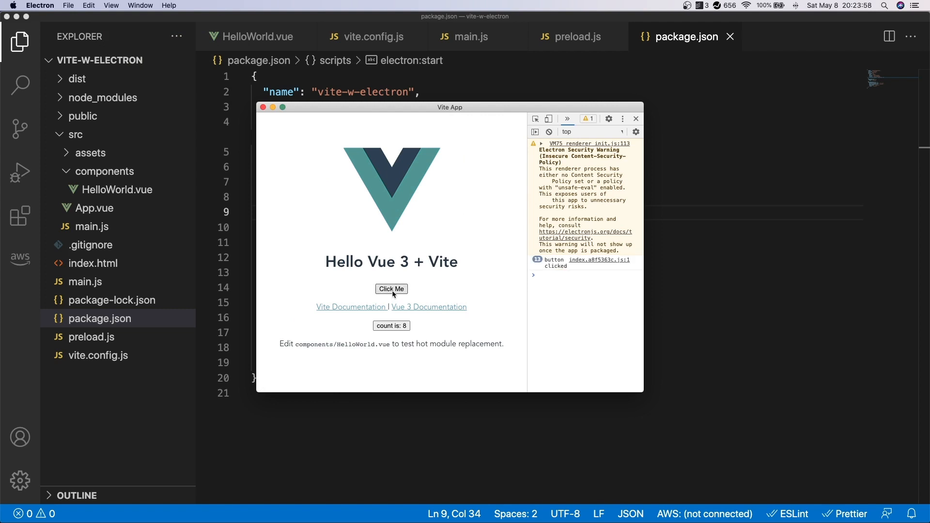